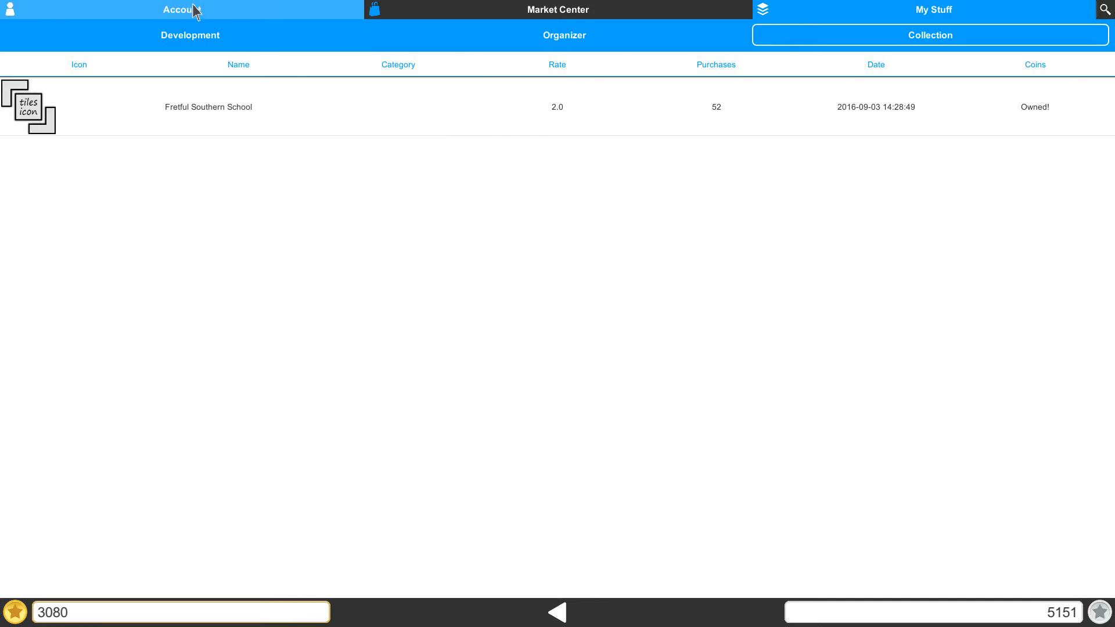
{"action": "left_click", "coordinate": [558, 9]}
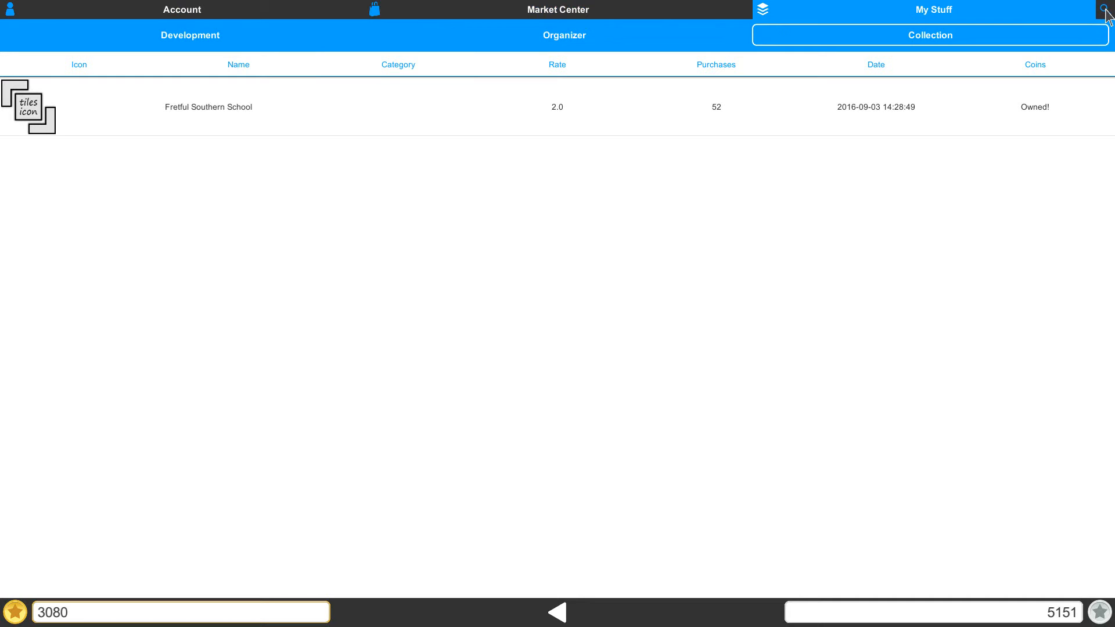
{"action": "mouse_move", "coordinate": [877, 27]}
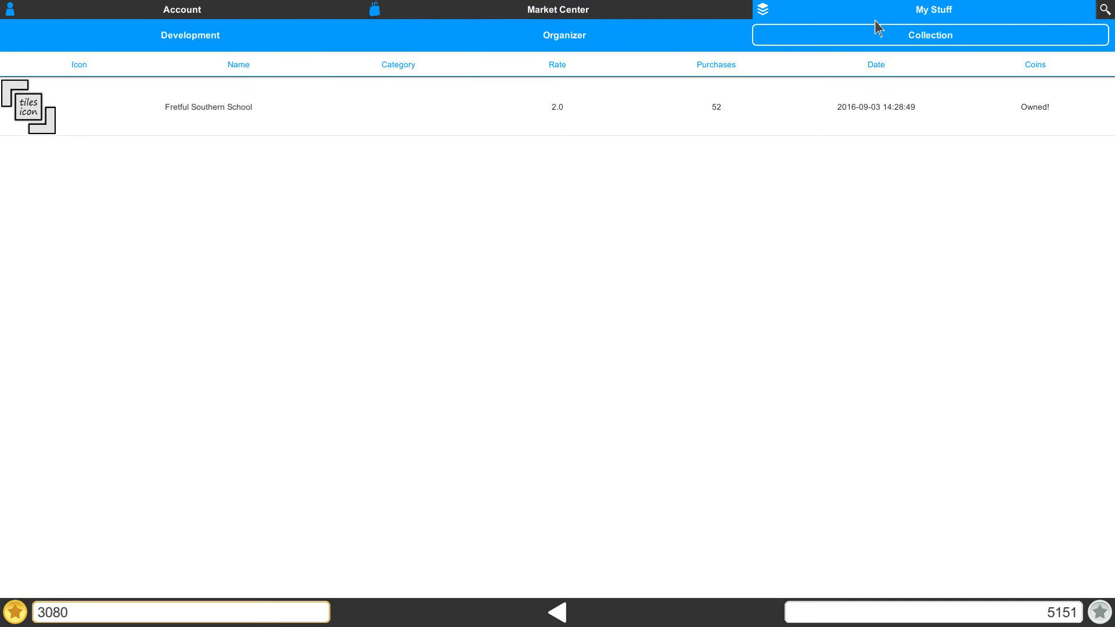
{"action": "left_click", "coordinate": [189, 35]}
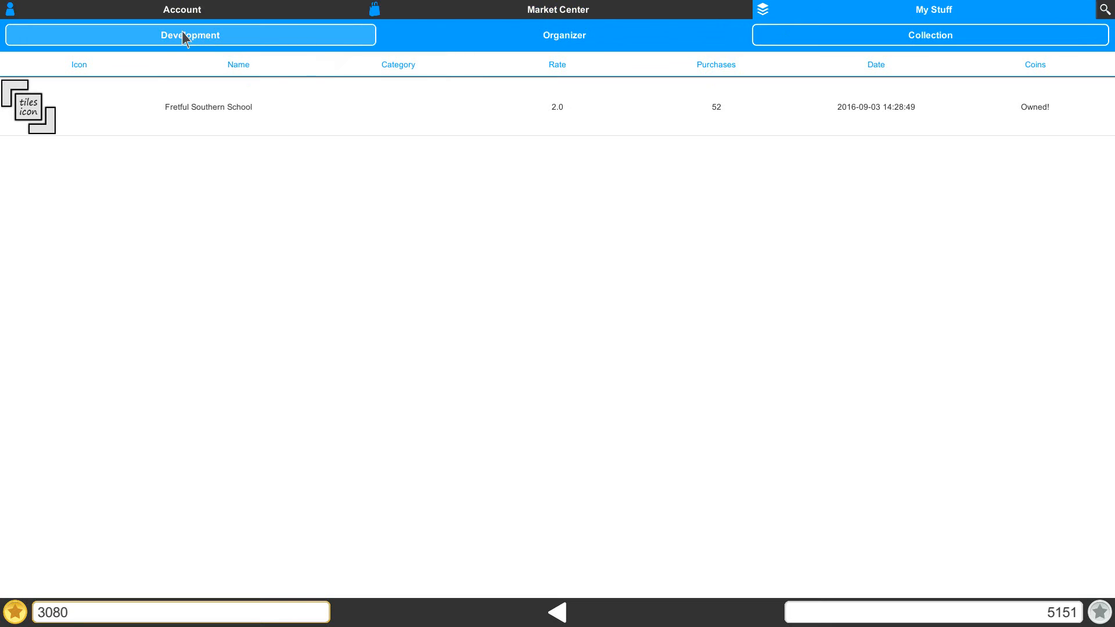
{"action": "left_click", "coordinate": [564, 35]}
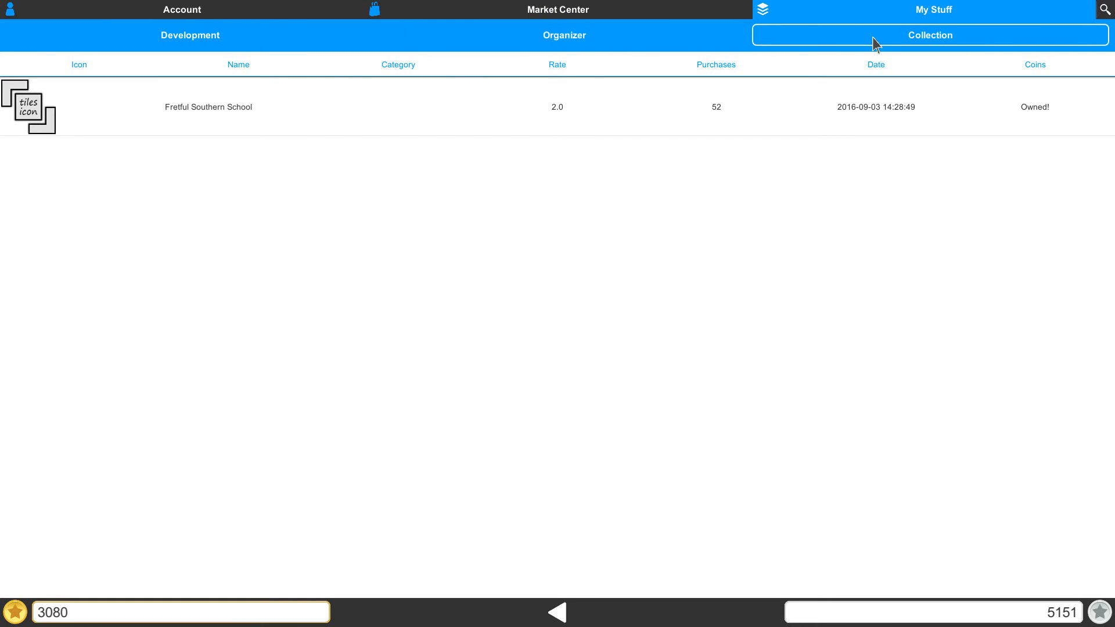
{"action": "mouse_move", "coordinate": [879, 45]}
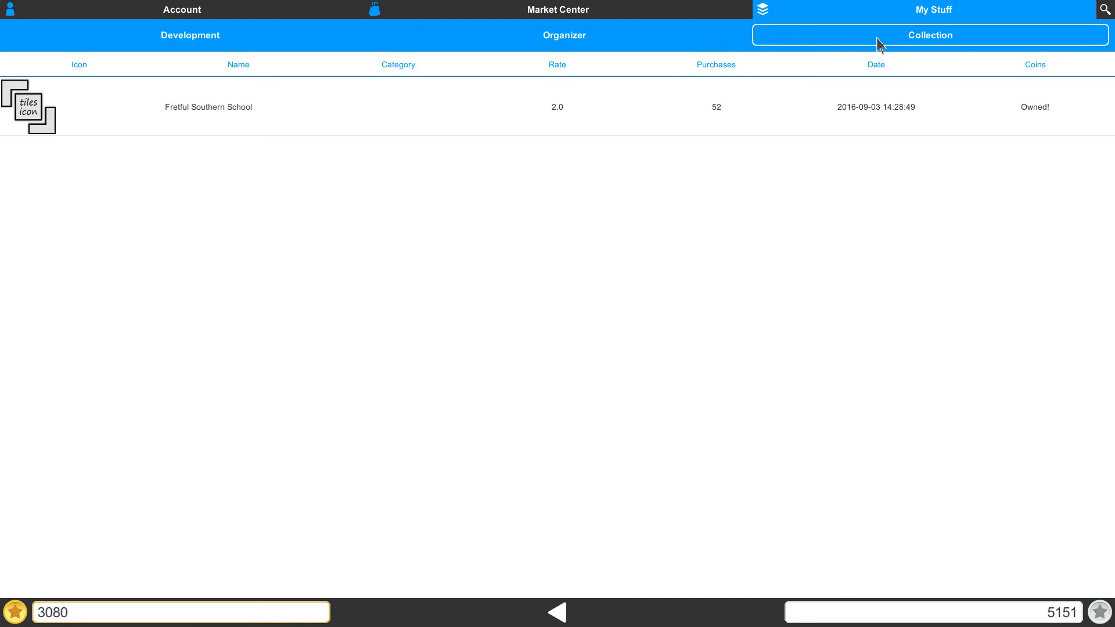
{"action": "left_click", "coordinate": [189, 35]}
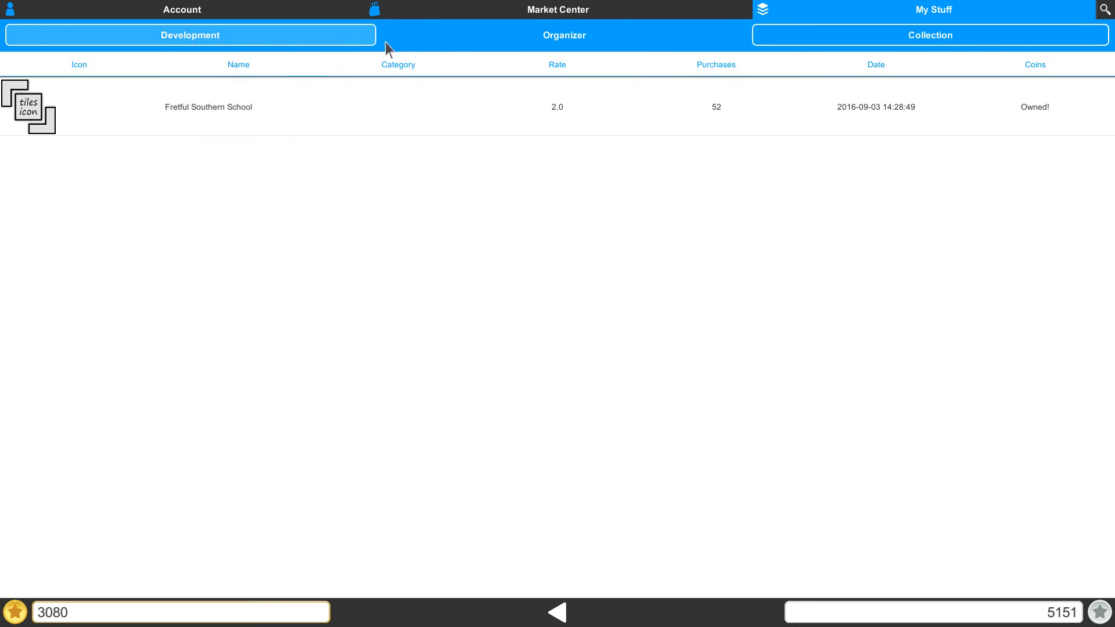
{"action": "left_click", "coordinate": [565, 35]}
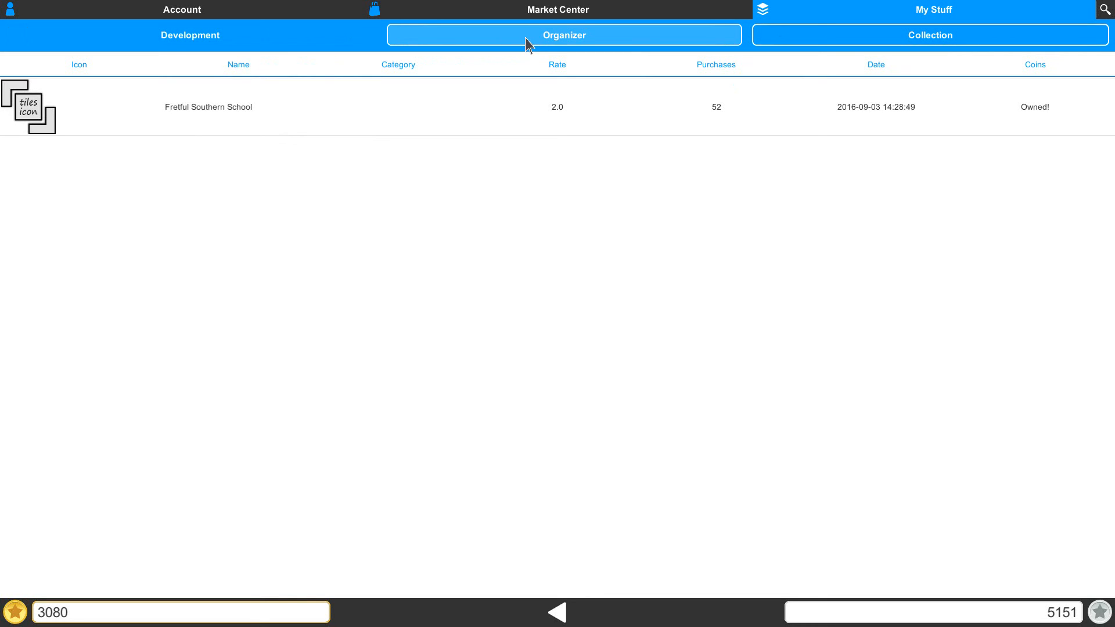
{"action": "left_click", "coordinate": [929, 35]}
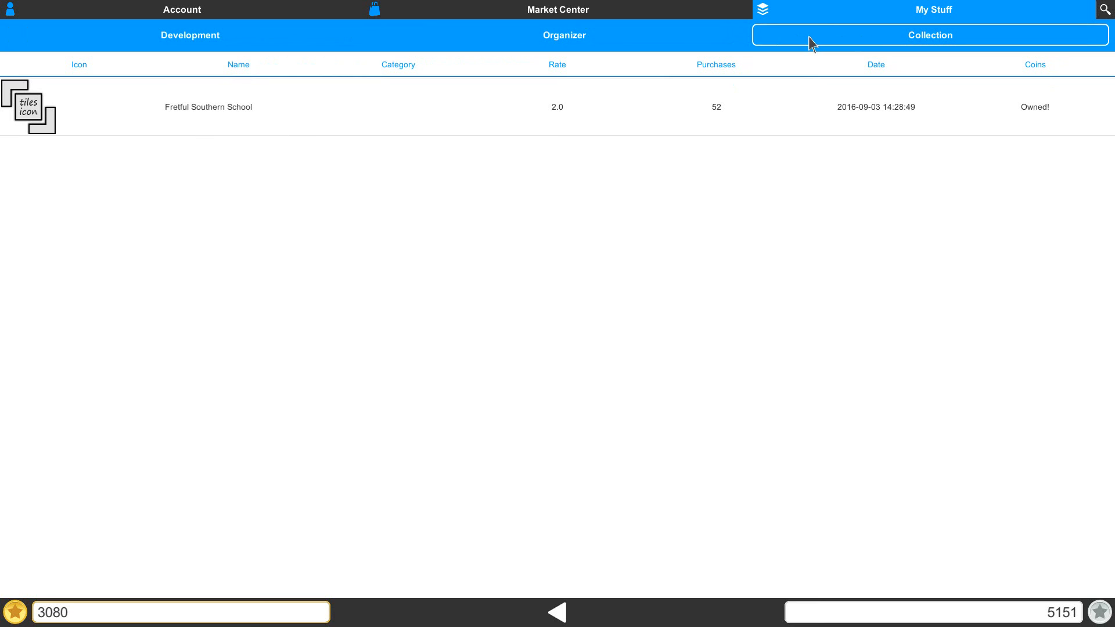